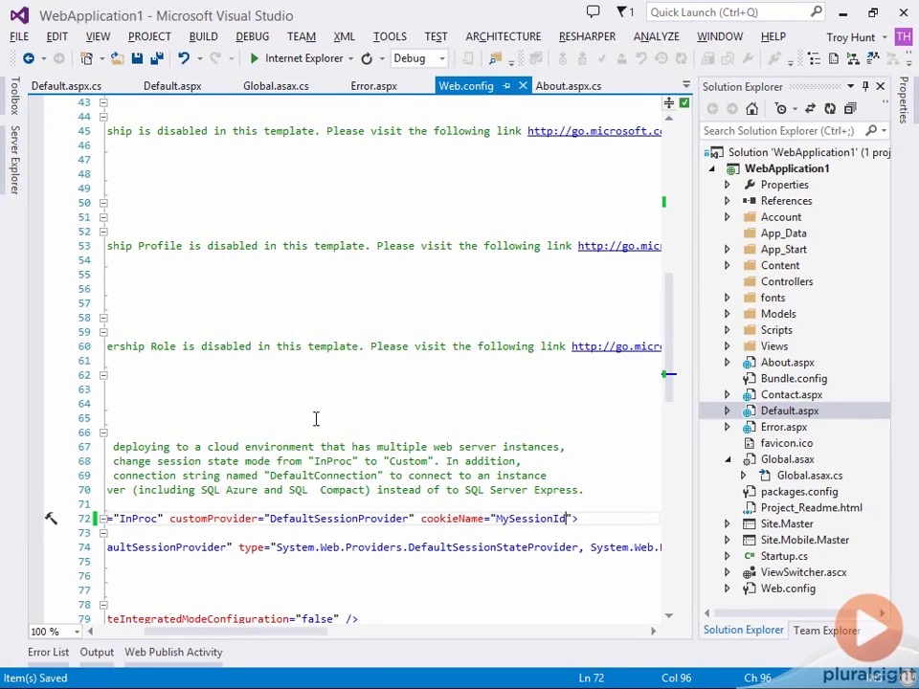
- Check the sessionStart label in Default.aspx, then return to Web.config
{"action": "left_click", "coordinate": [171, 86]}
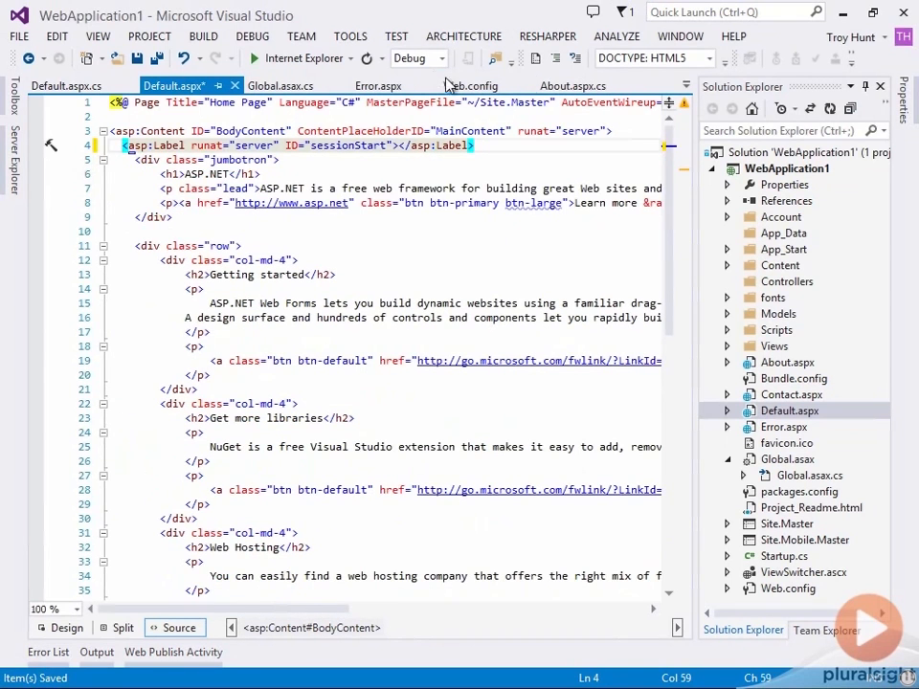
{"action": "left_click", "coordinate": [471, 85]}
{"action": "type", "text": "<trace enabled=\"\"/>"}
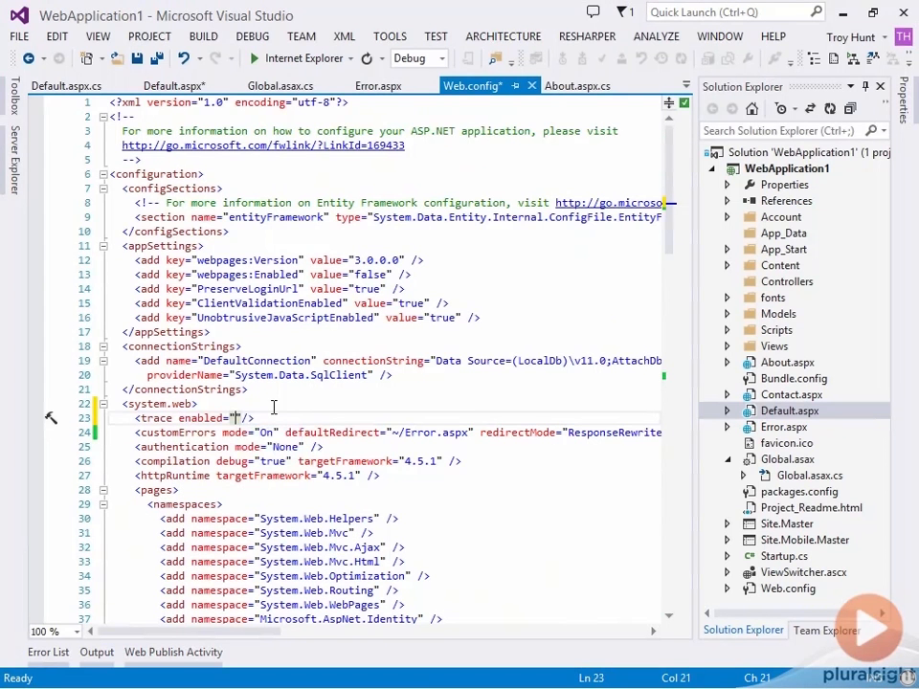
- Set trace enabled="true" in Web.config, save, and switch to Default.aspx.cs
{"action": "type", "text": "true"}
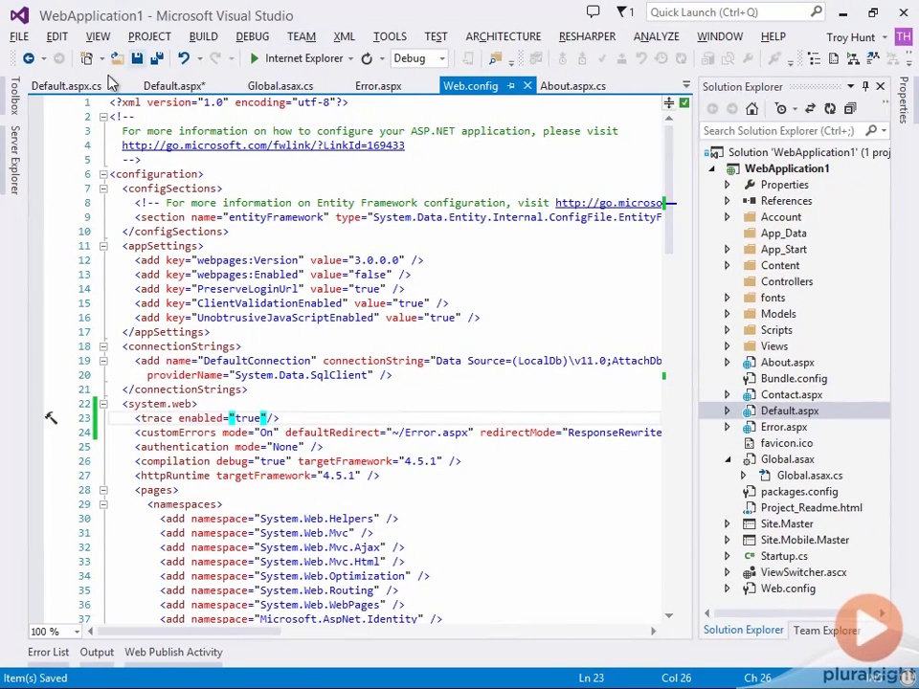
{"action": "left_click", "coordinate": [65, 86]}
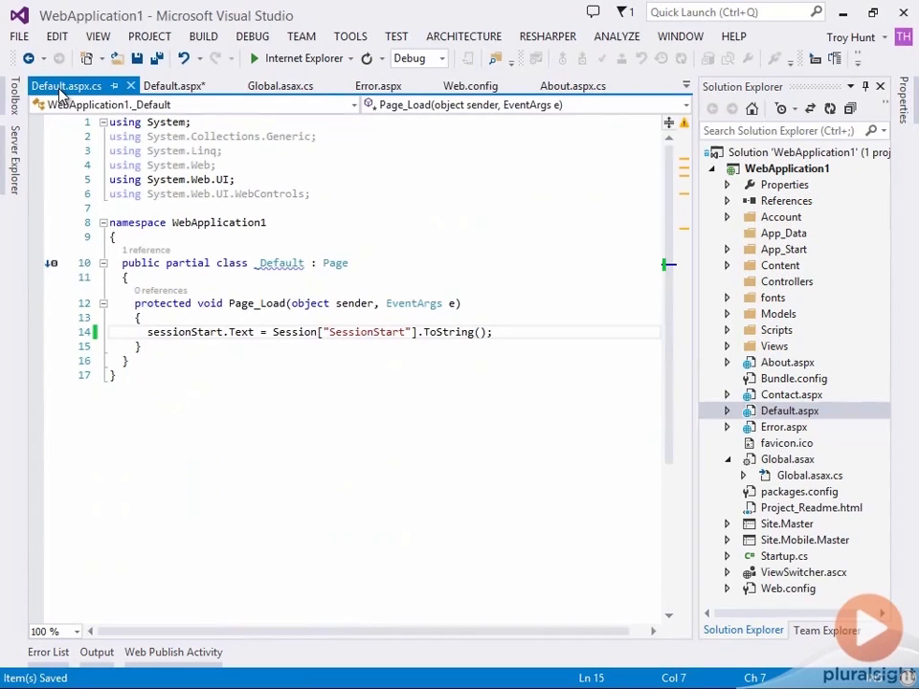
- Add Trace.Write("My trace message") and Trace.Warn("My trace warn") lines to Page_Load
{"action": "type", "text": "Trace.Write(\"\");"}
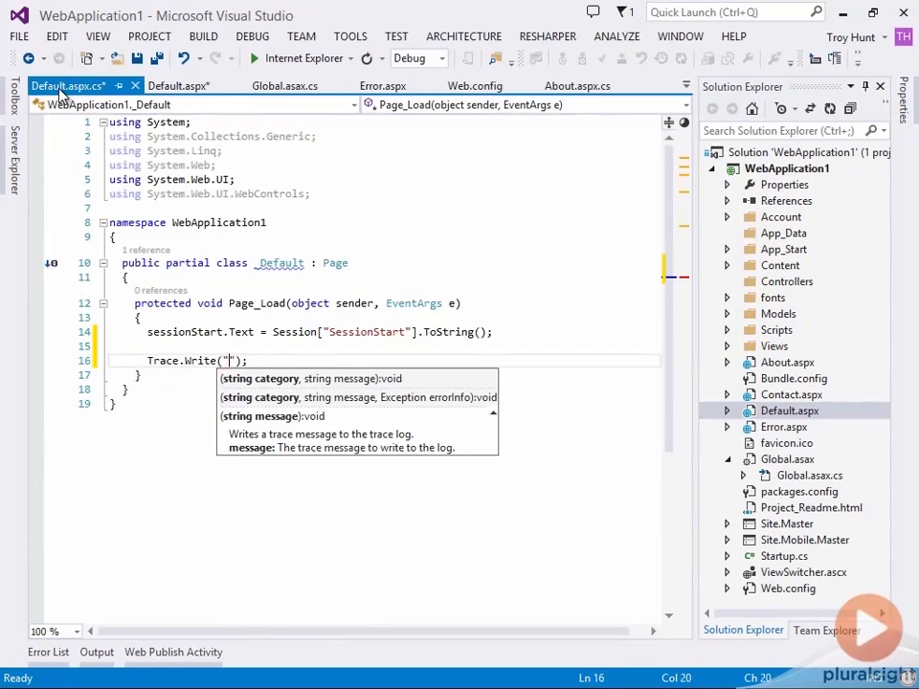
{"action": "type", "text": "My trace message"}
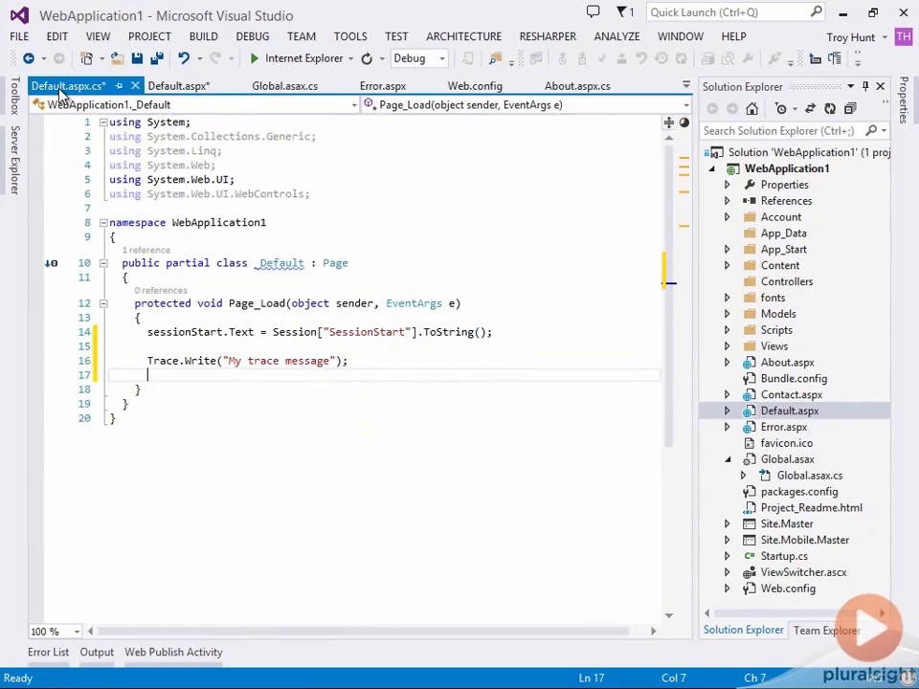
{"action": "type", "text": "Trace.Warn(\"My trace w\");"}
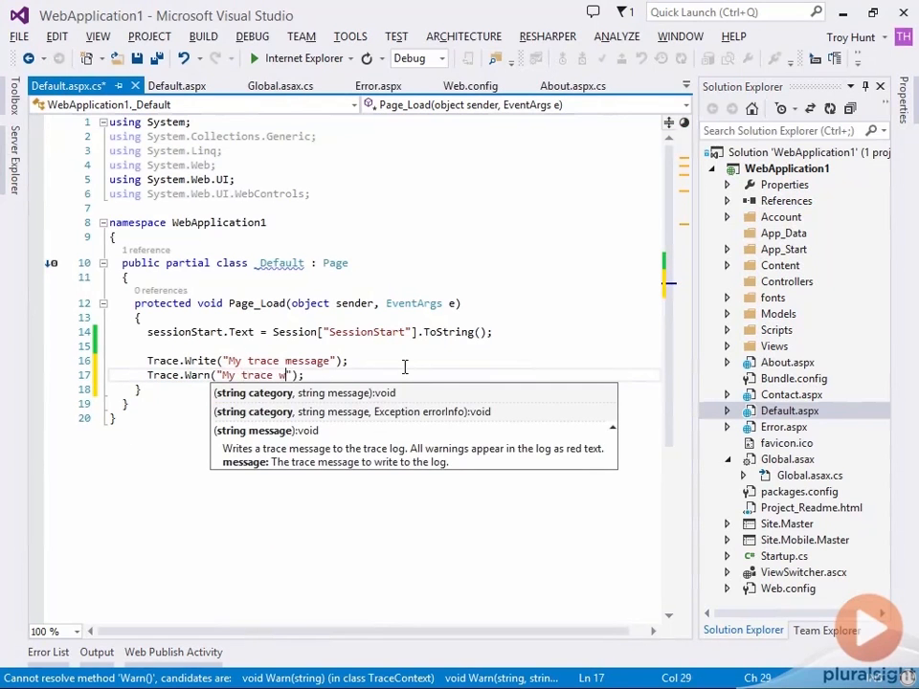
{"action": "type", "text": "arn"}
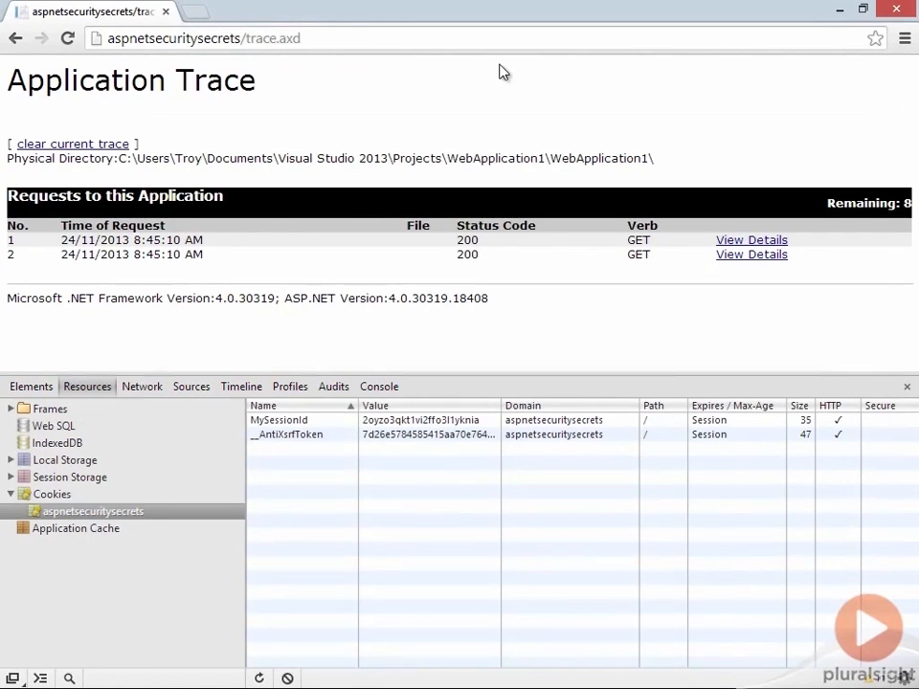
- View request 1's trace details, close DevTools, and highlight the My trace warn entry
{"action": "left_click", "coordinate": [752, 239]}
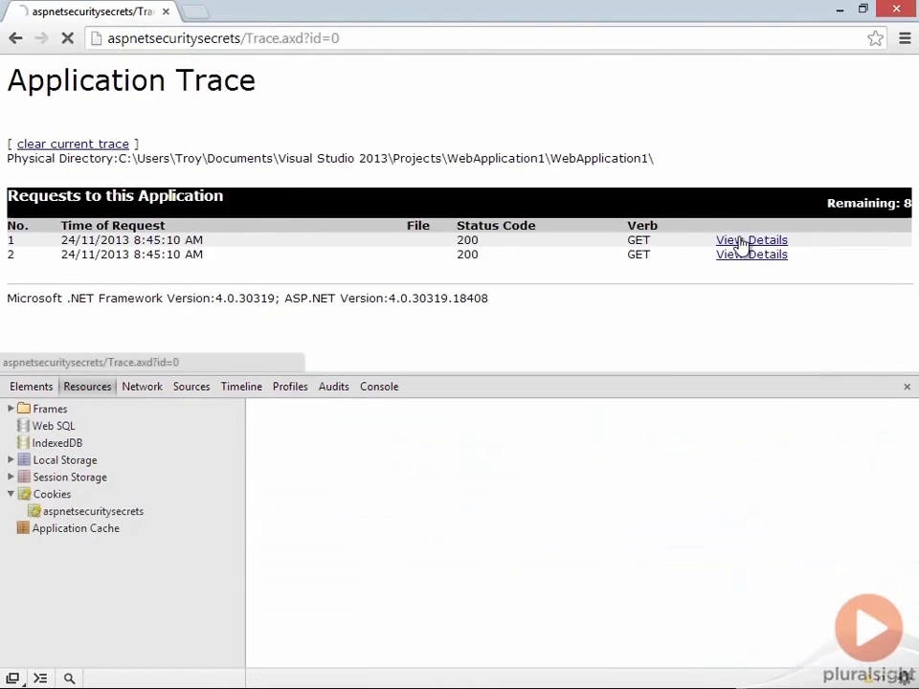
{"action": "left_click", "coordinate": [750, 239]}
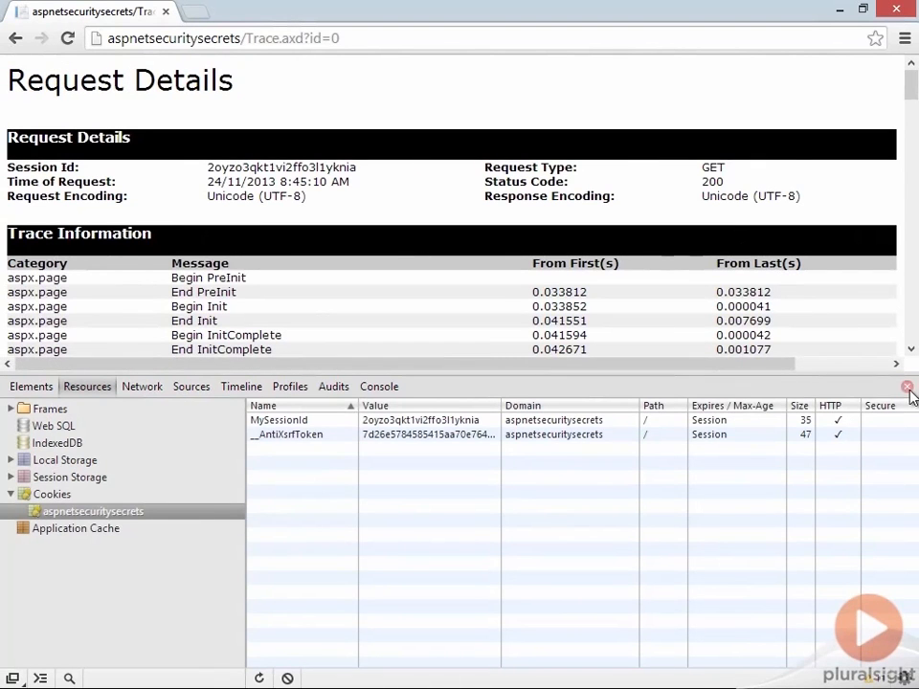
{"action": "left_click", "coordinate": [907, 386]}
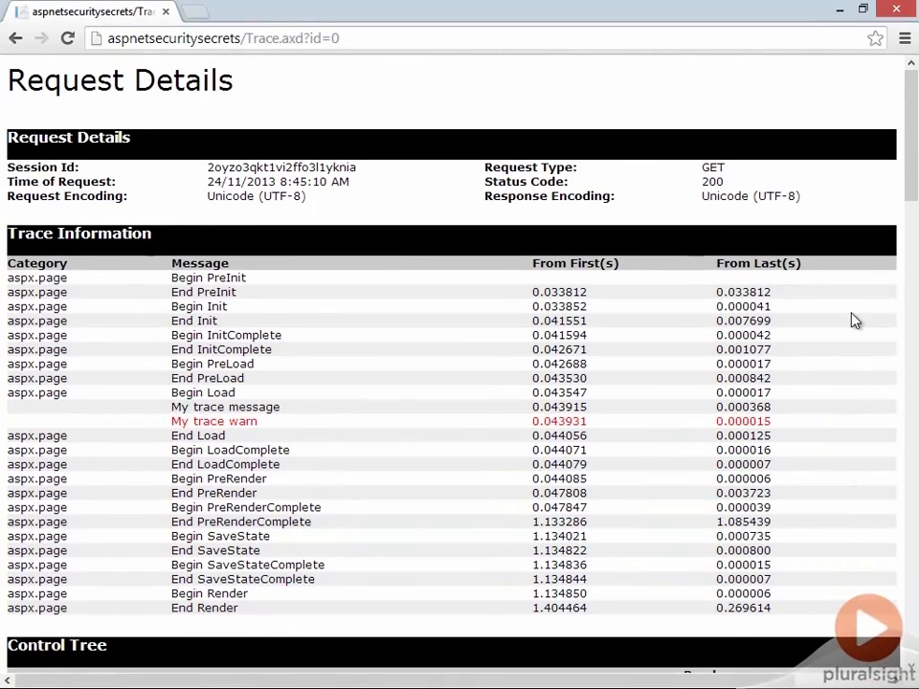
{"action": "mouse_move", "coordinate": [168, 290]}
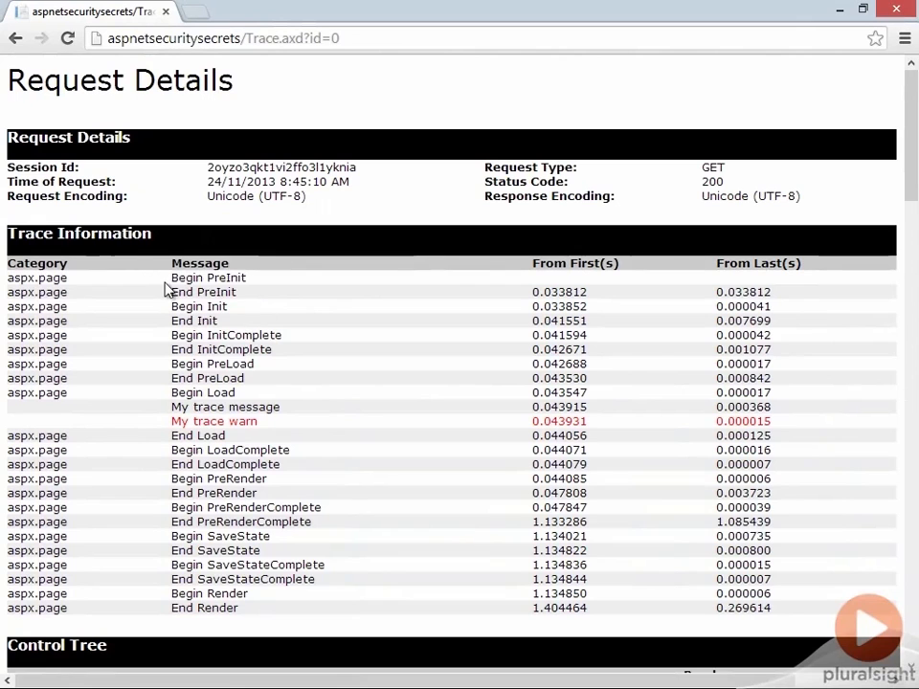
{"action": "double_click", "coordinate": [208, 277]}
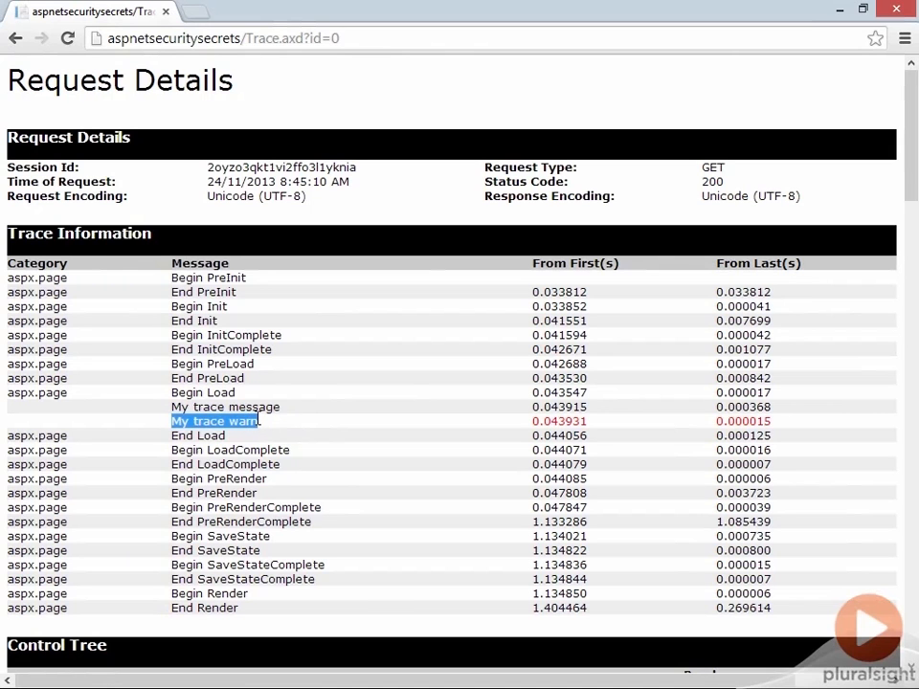
{"action": "scroll", "scroll_direction": "down", "scroll_amount": 3}
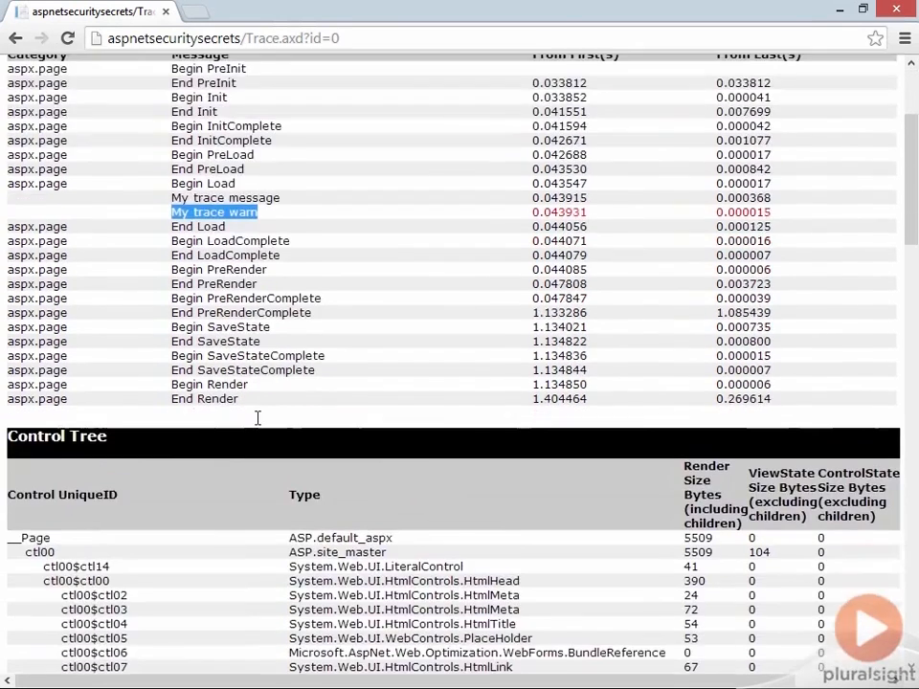
{"action": "scroll", "scroll_direction": "down", "scroll_amount": 3}
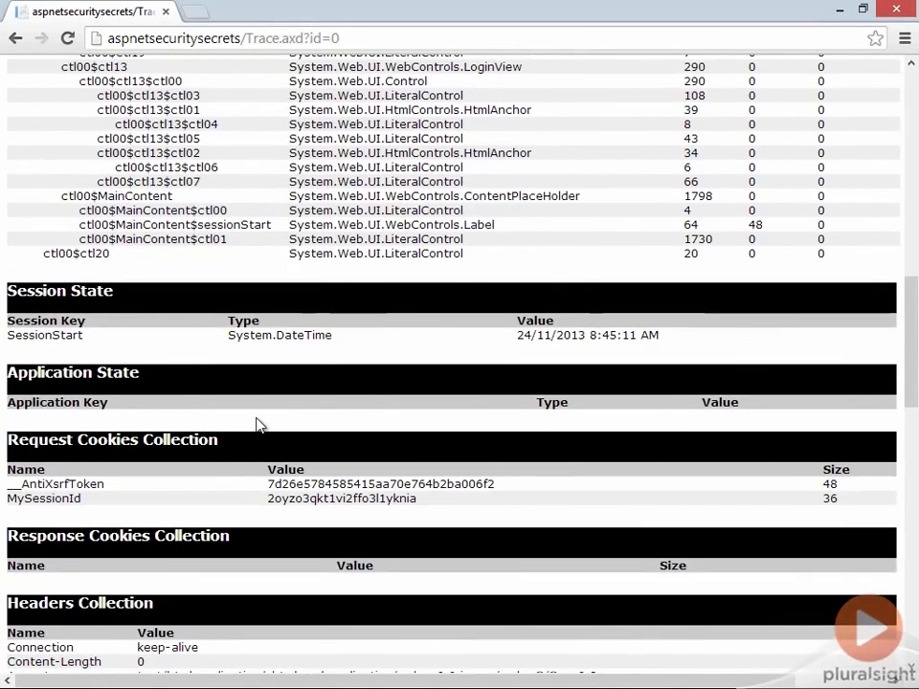
{"action": "double_click", "coordinate": [44, 335]}
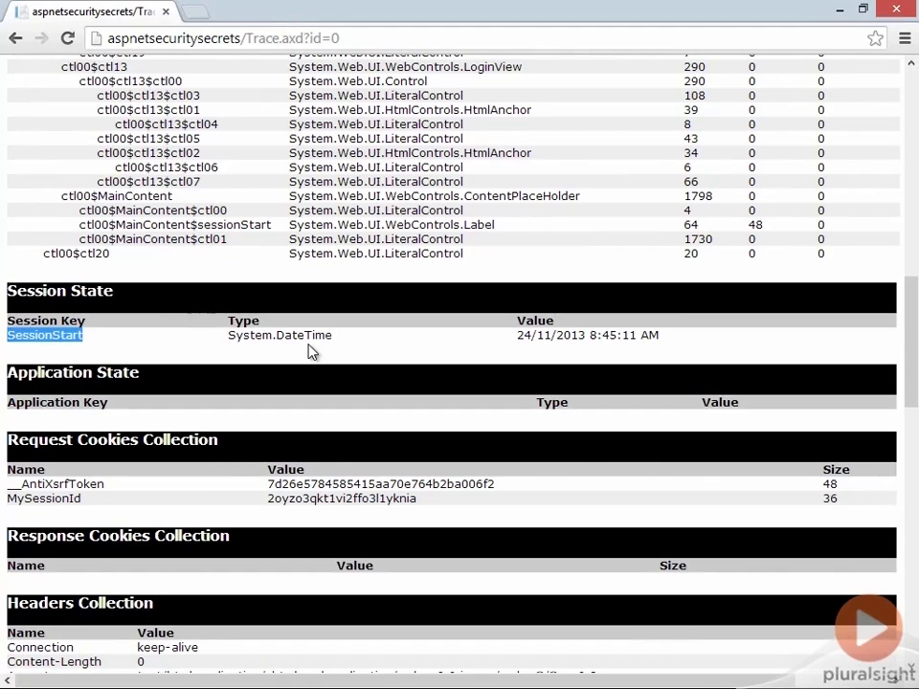
{"action": "scroll", "scroll_direction": "down", "scroll_amount": 3}
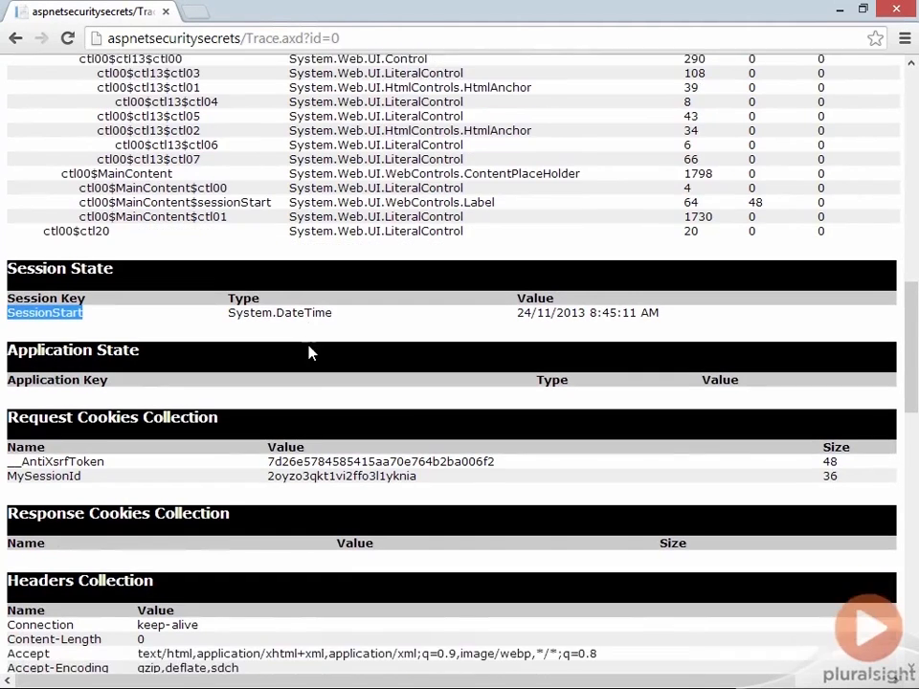
{"action": "scroll", "scroll_direction": "down", "scroll_amount": 3}
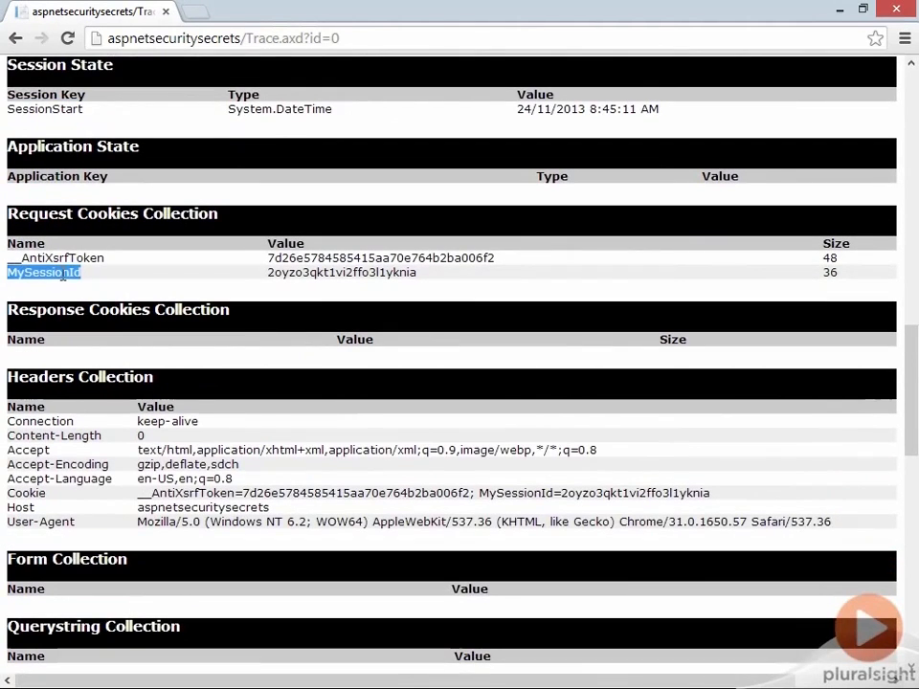
{"action": "mouse_move", "coordinate": [172, 300]}
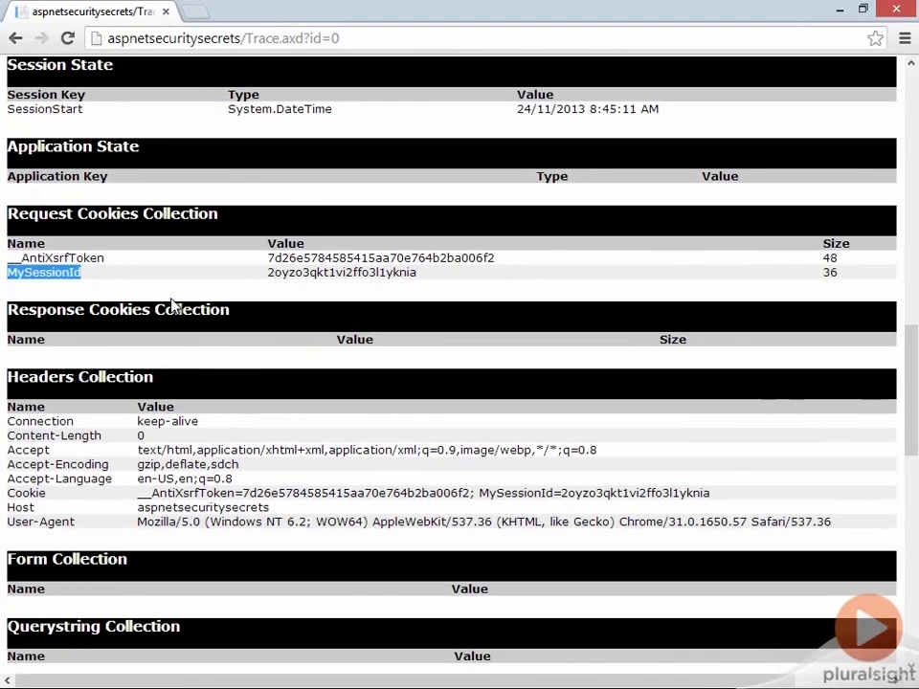
{"action": "scroll", "scroll_direction": "down", "scroll_amount": 3}
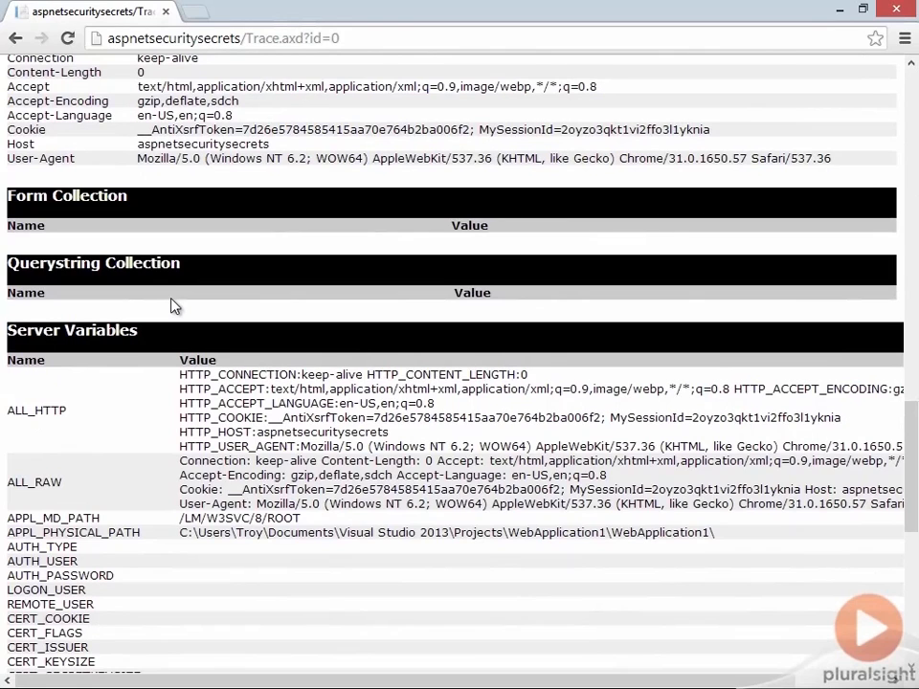
{"action": "scroll", "scroll_direction": "down", "scroll_amount": 3}
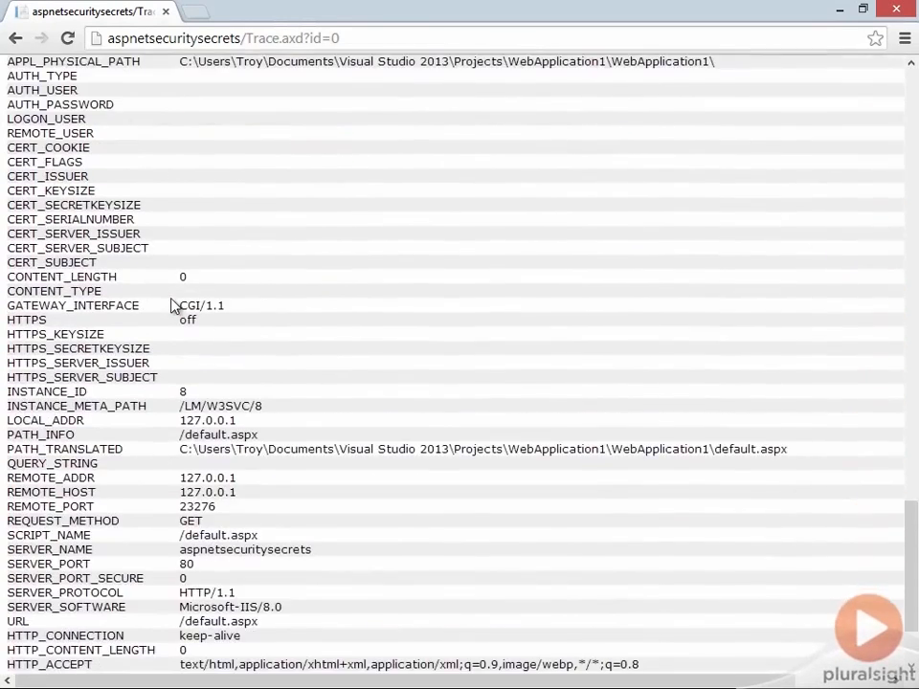
{"action": "scroll", "scroll_direction": "down", "scroll_amount": 3}
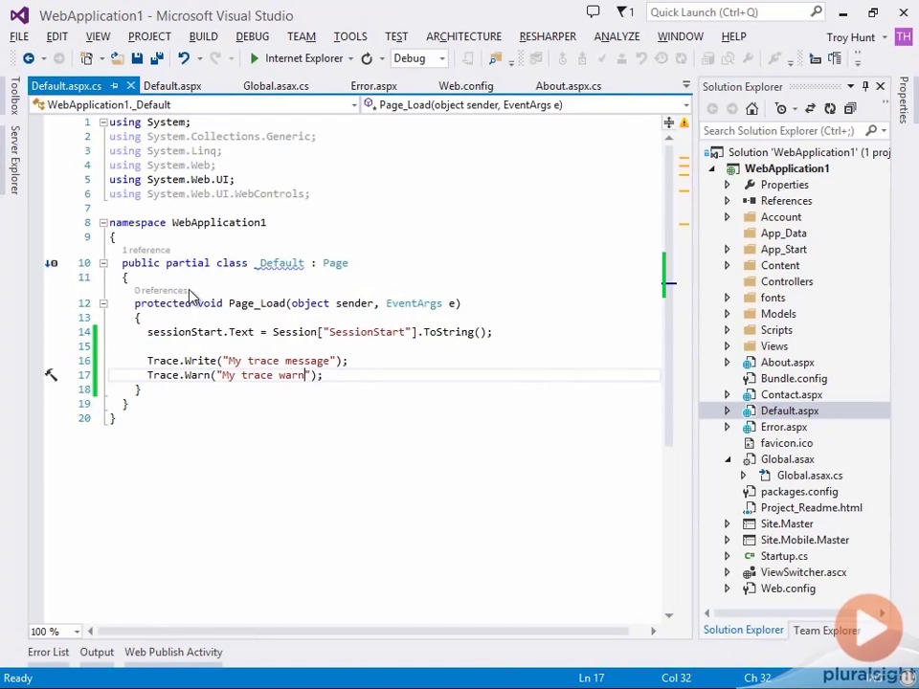
- Change the Web.config trace element to enabled="false" and start a localOnly attribute
{"action": "left_click", "coordinate": [466, 85]}
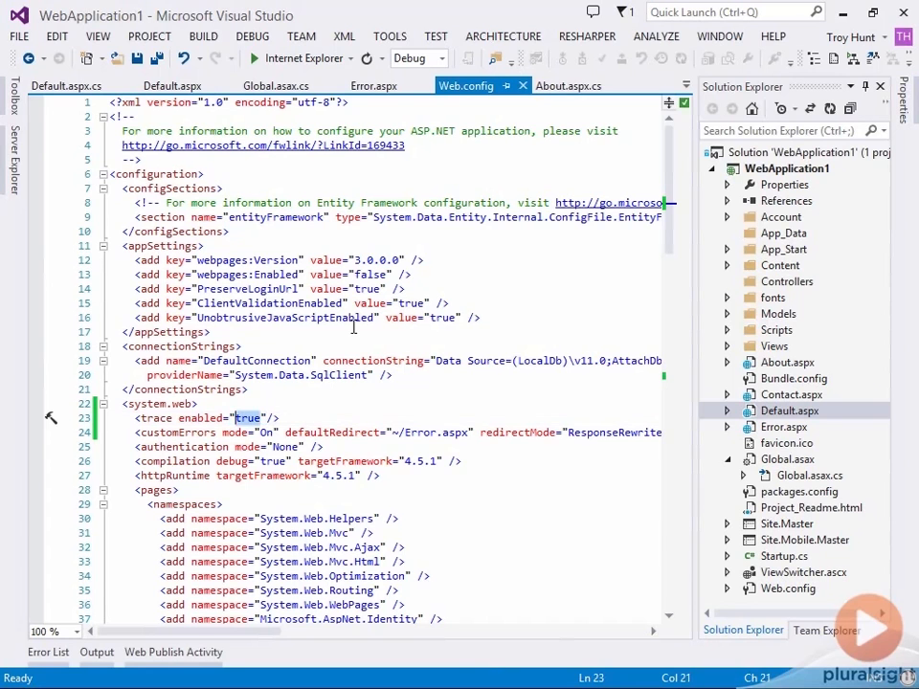
{"action": "type", "text": "false"}
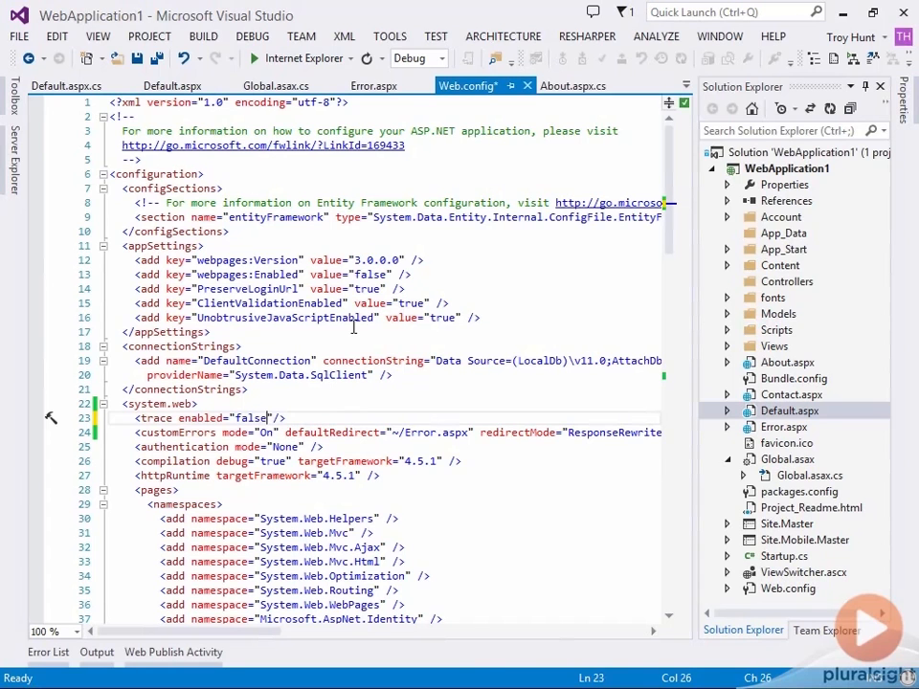
{"action": "mouse_move", "coordinate": [667, 643]}
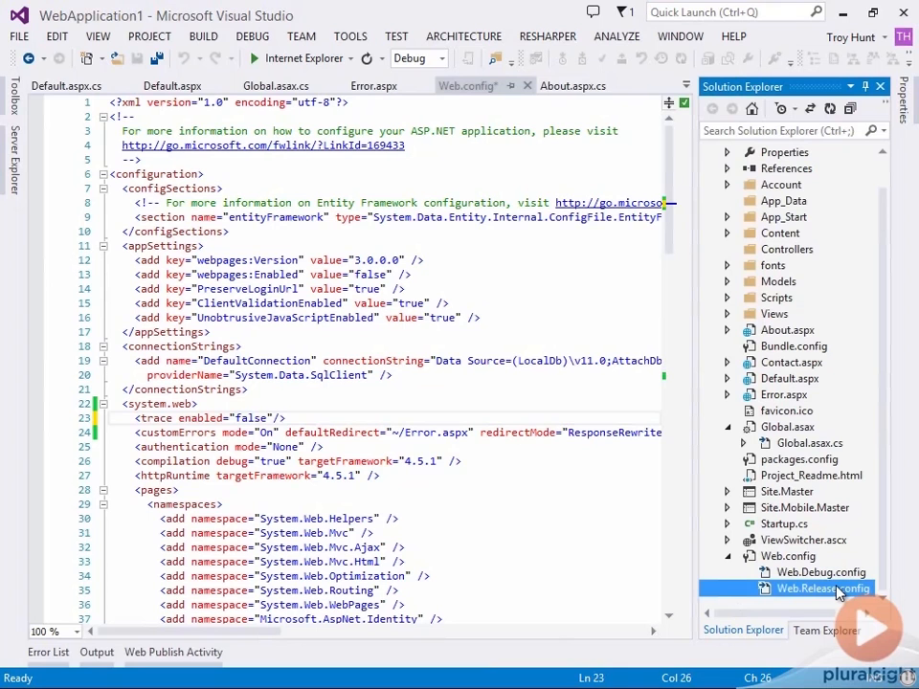
{"action": "mouse_move", "coordinate": [523, 479]}
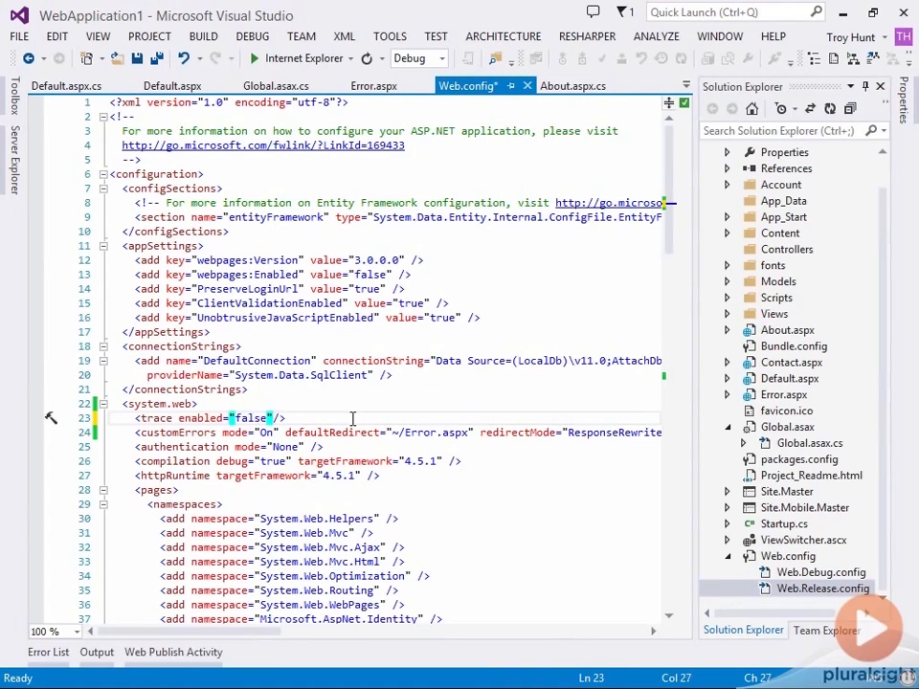
{"action": "type", "text": "localOnly=\""}
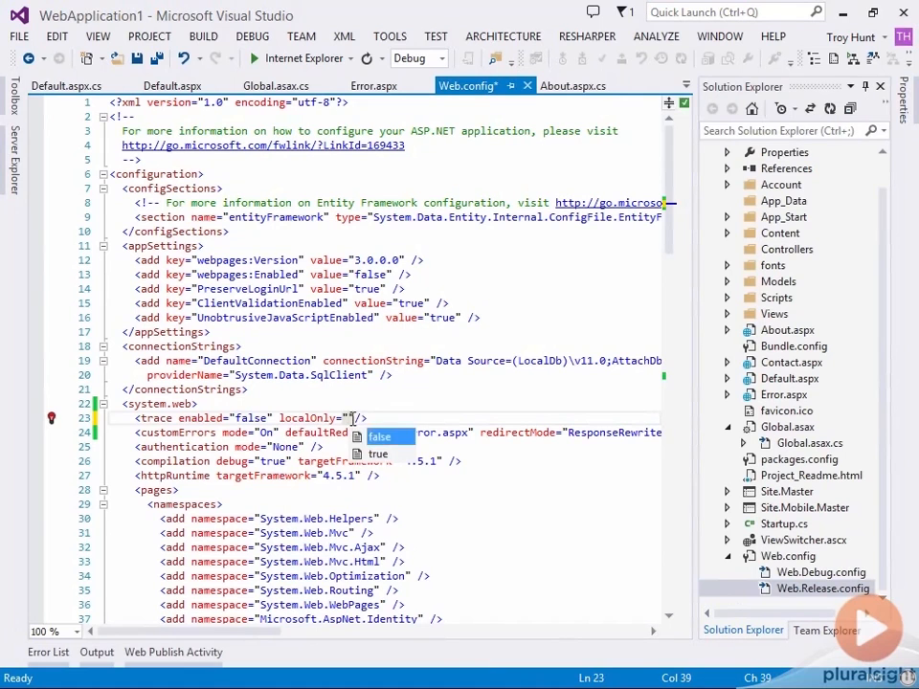